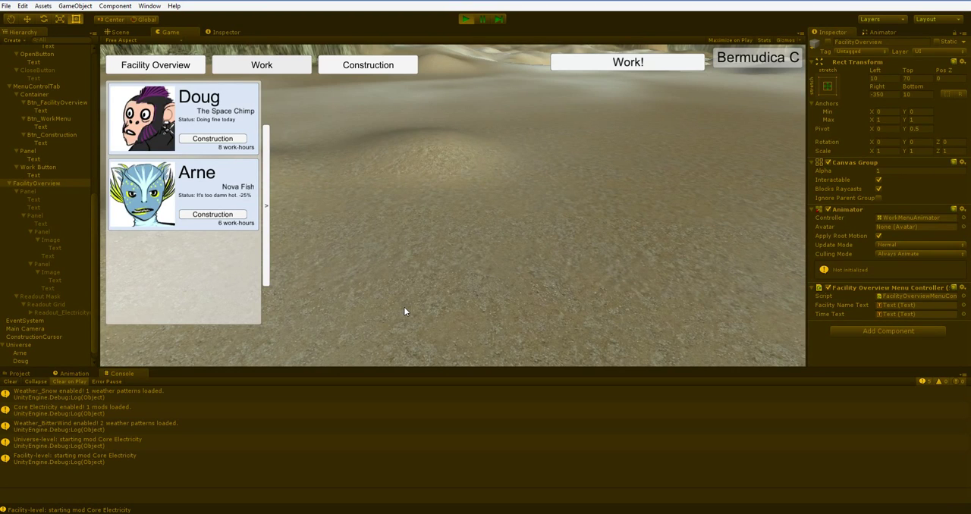
Switch from the crew list to the Construction panel of floor, wall, window and roof options
{"action": "left_click", "coordinate": [368, 65]}
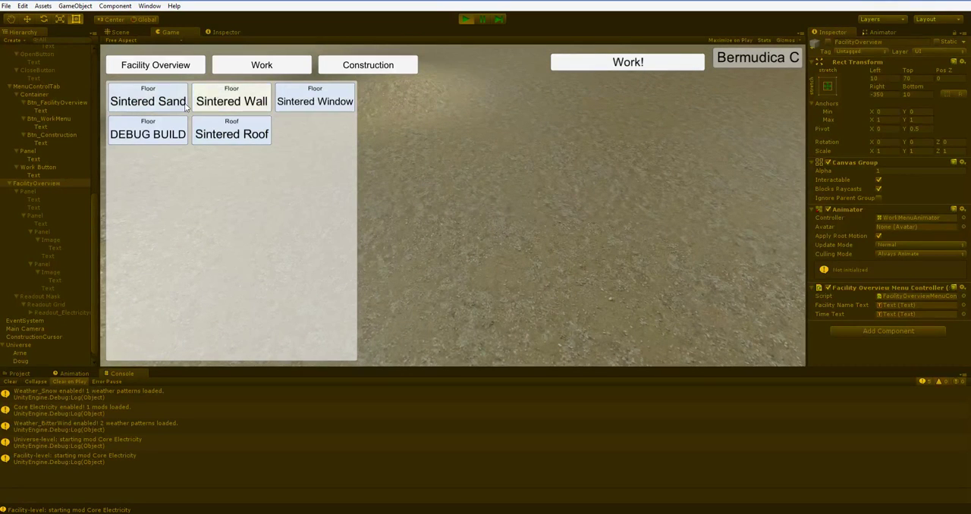
Plan sintered sand floor pieces on the terrain and start the work phase on the plan
{"action": "left_click", "coordinate": [148, 101]}
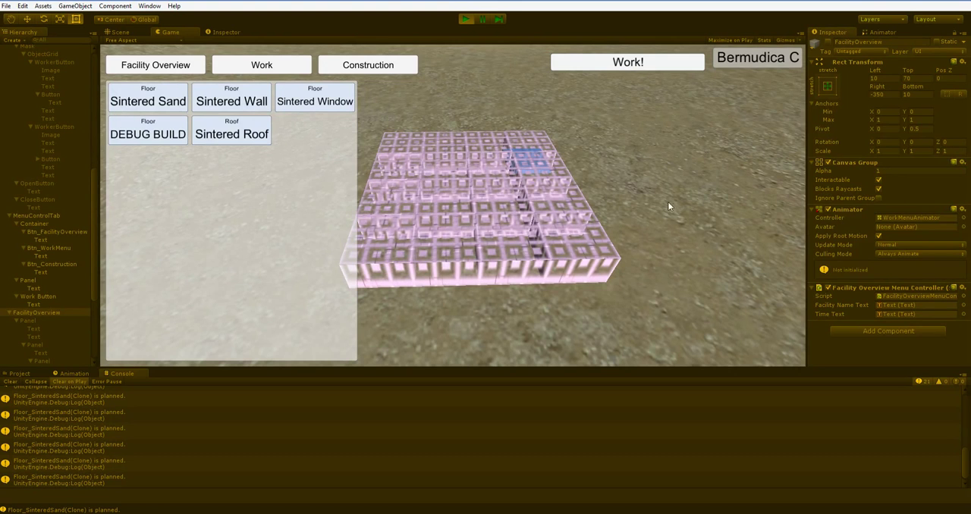
{"action": "mouse_move", "coordinate": [414, 175]}
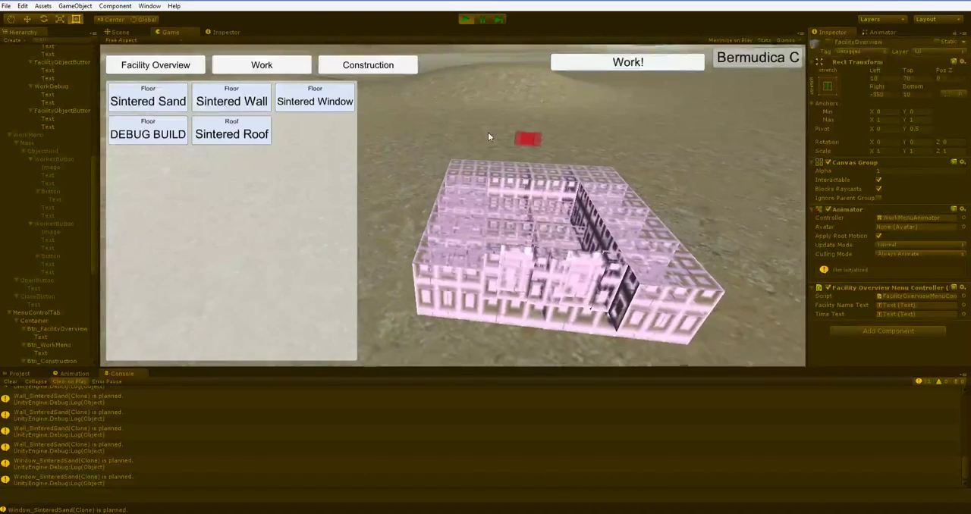
{"action": "left_click", "coordinate": [627, 62]}
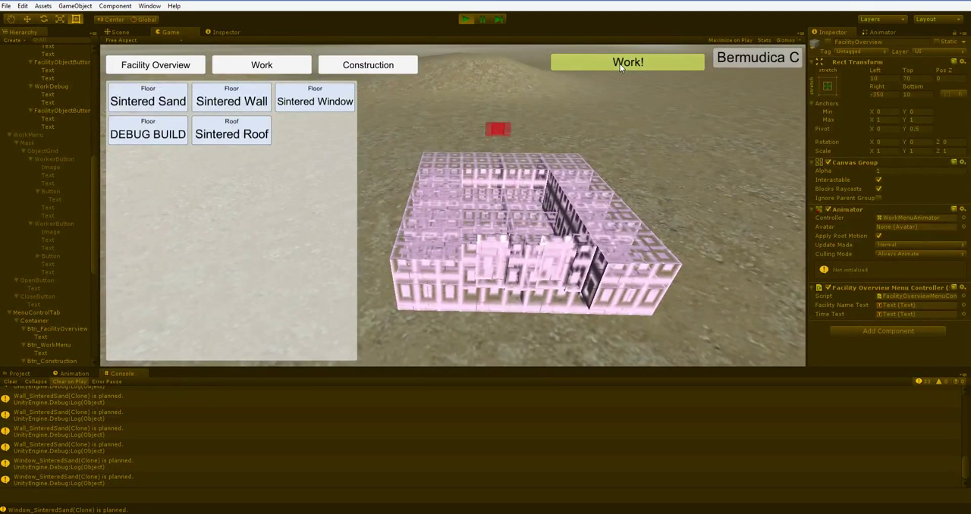
Run Work! to build the sintered floors, then confirm Sunset Facility reached Day 2
{"action": "left_click", "coordinate": [627, 62]}
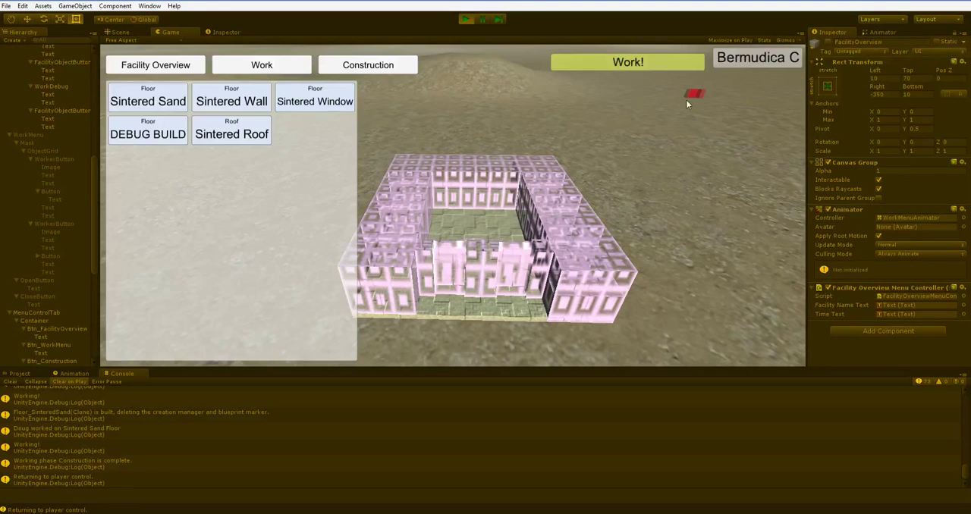
{"action": "left_click", "coordinate": [155, 65]}
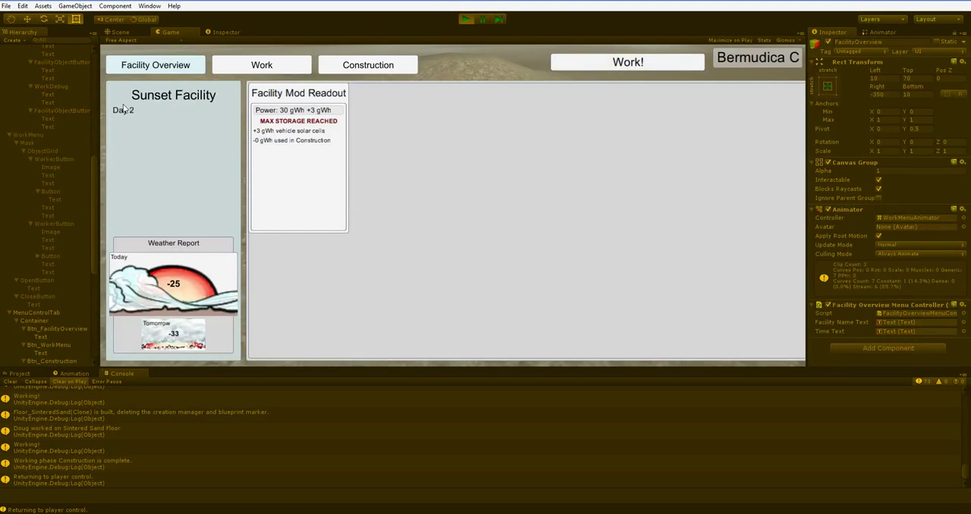